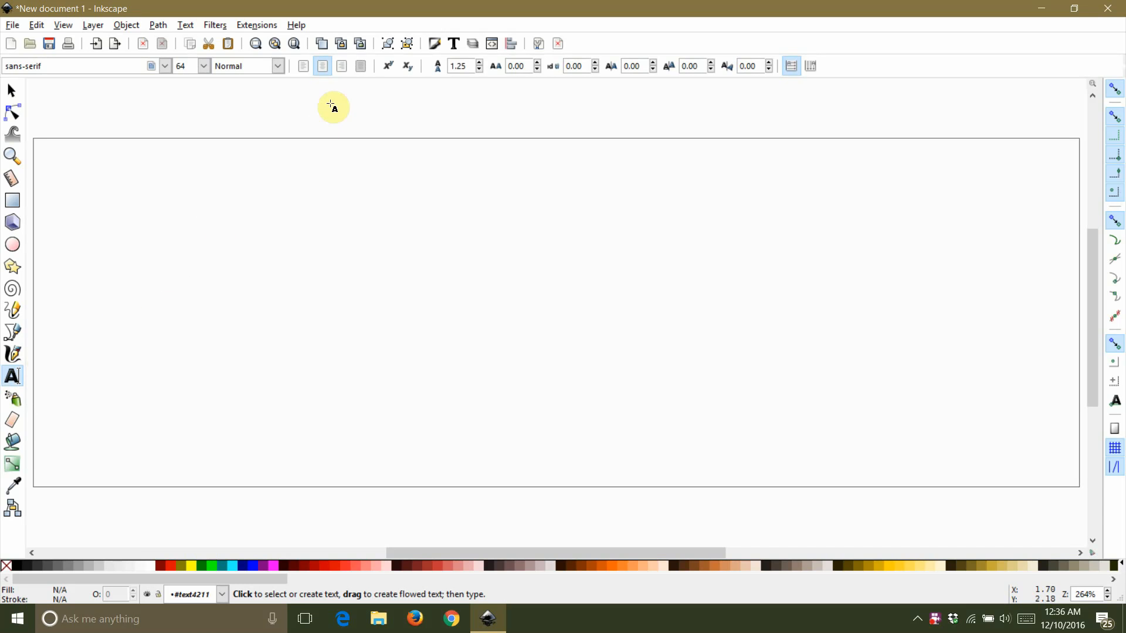
pyautogui.moveTo(514, 325)
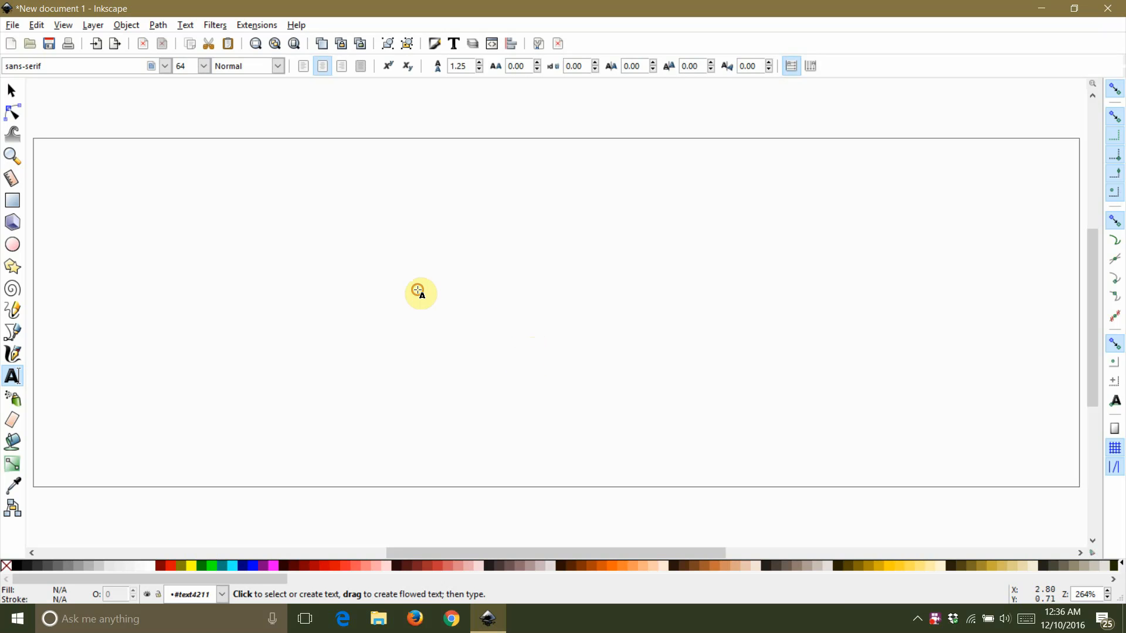
# - Type 'Hello' as a new text object in the middle of the page
pyautogui.click(419, 291)
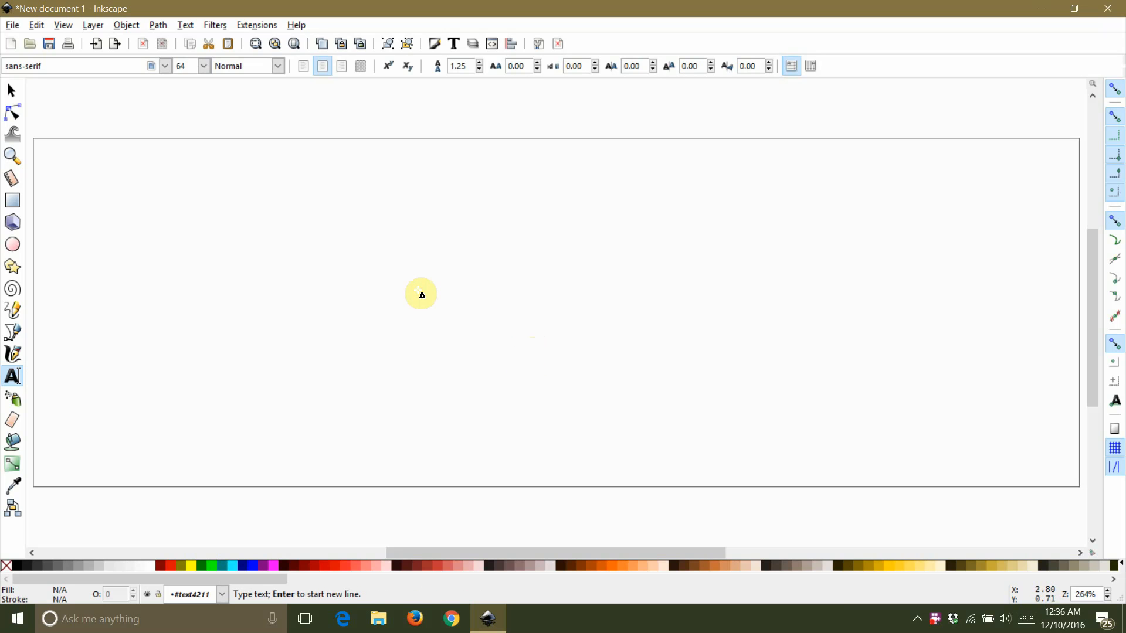
pyautogui.write('Hel')
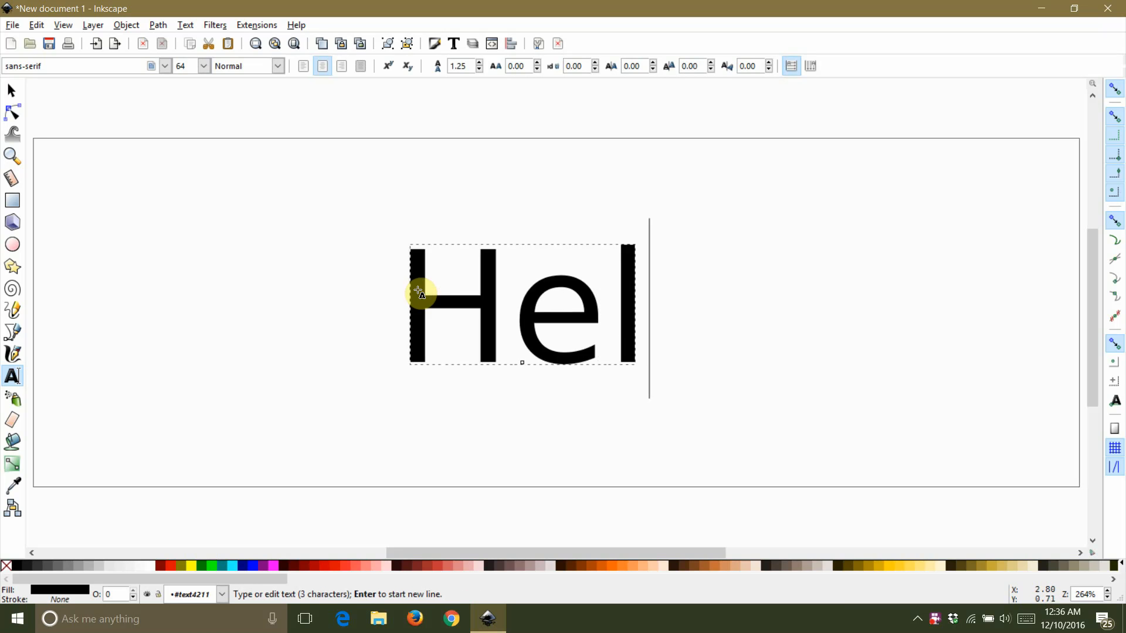
pyautogui.write('lo')
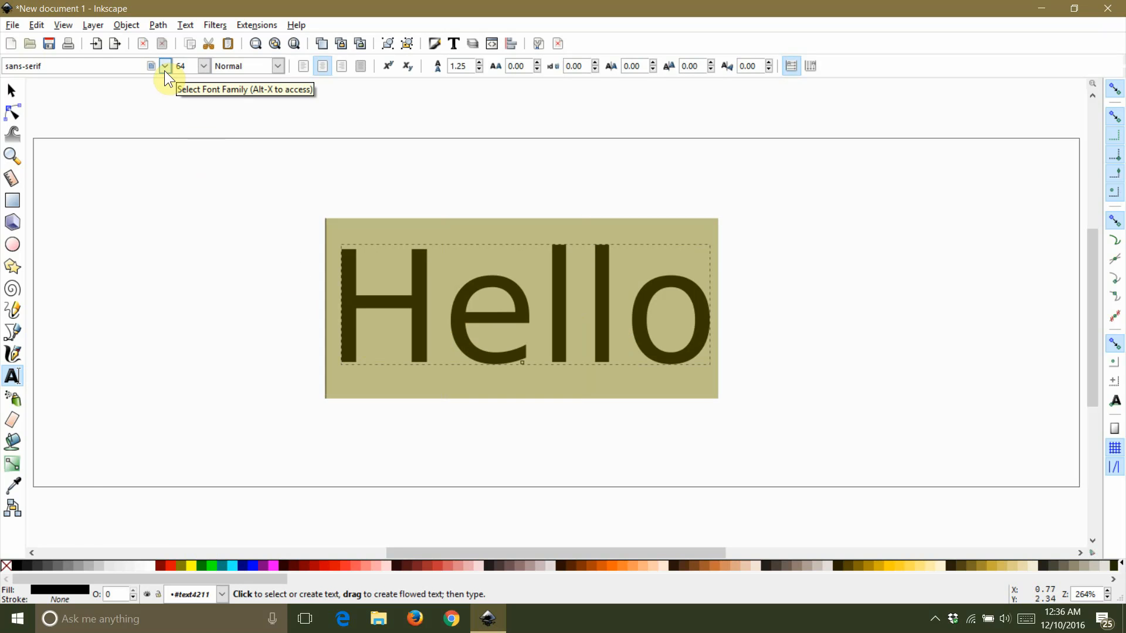
# - Set the Hello text's font family to Segoe Script
pyautogui.click(164, 66)
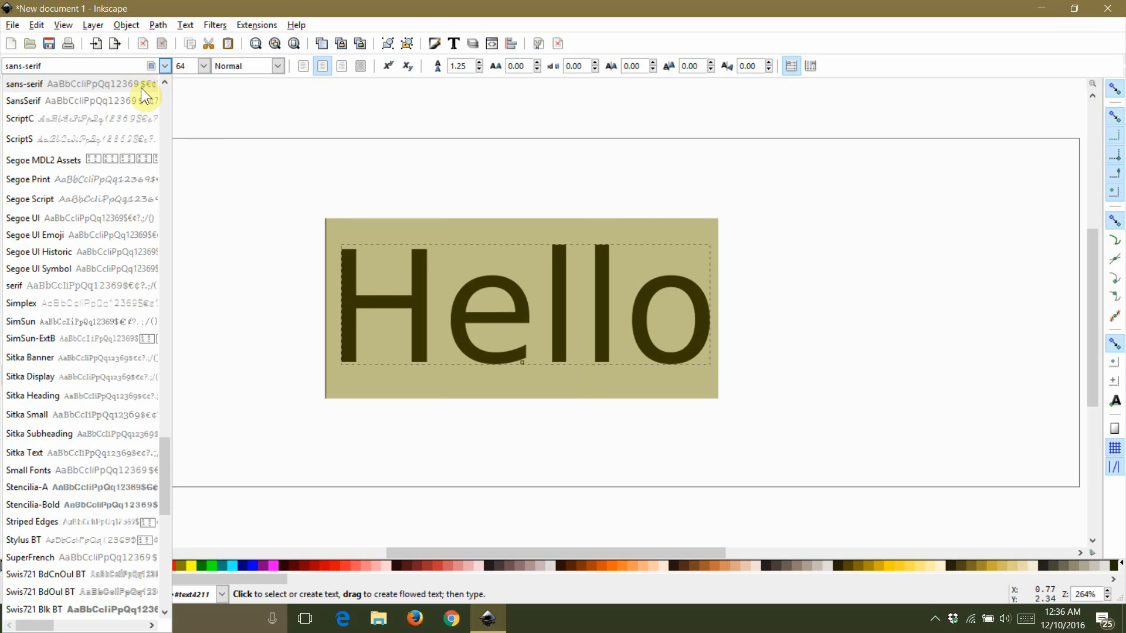
pyautogui.click(29, 198)
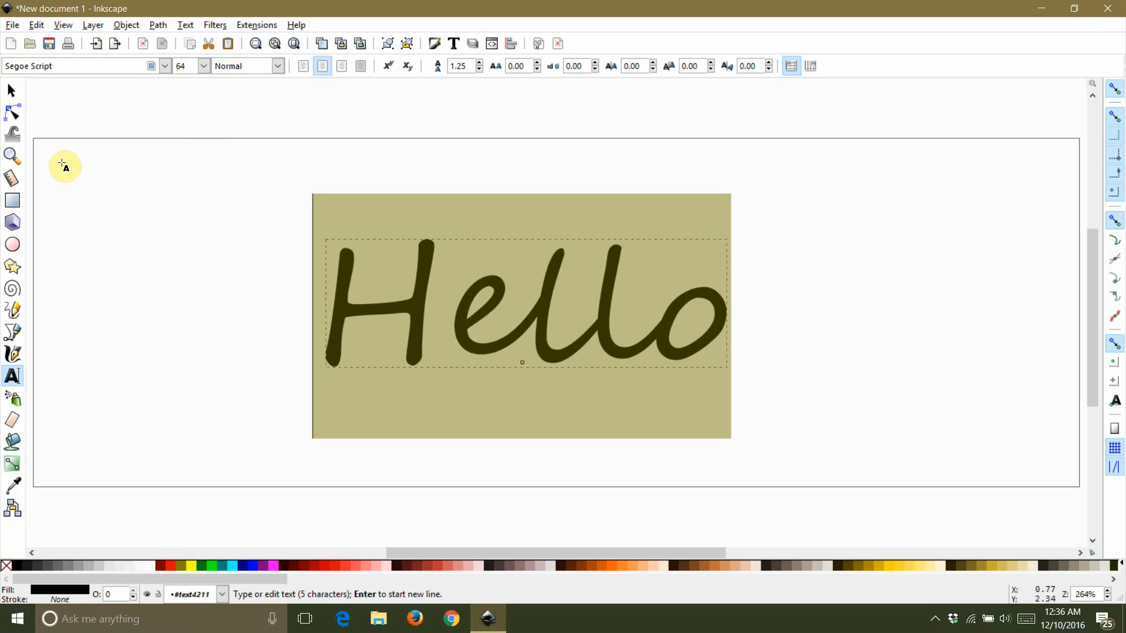
pyautogui.moveTo(80, 203)
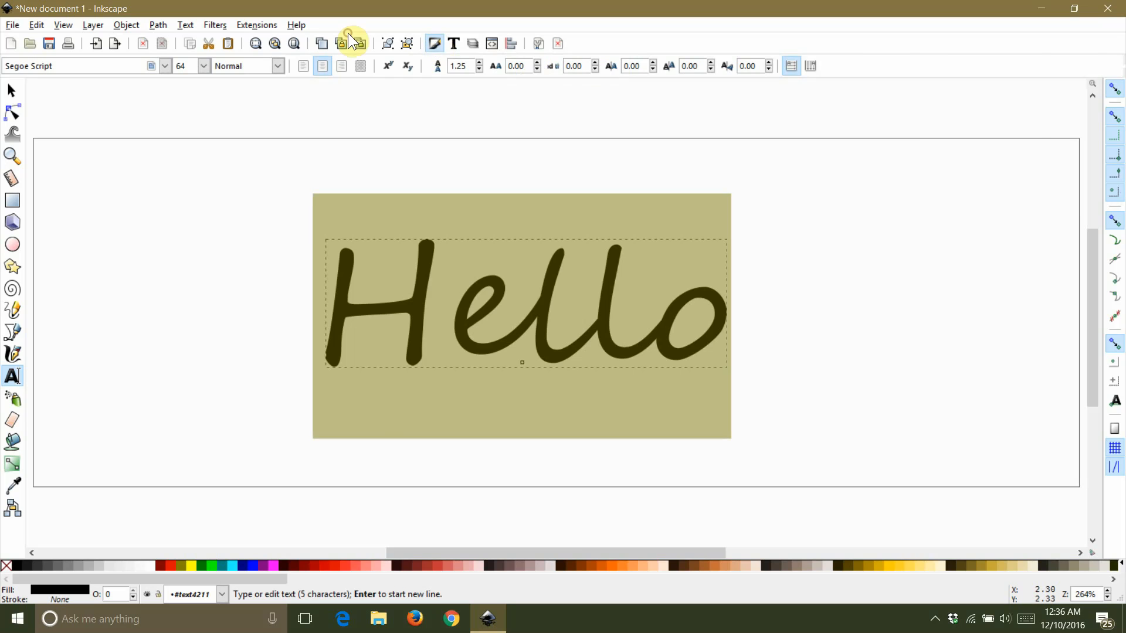
# - Give the Hello text a flat black stroke and a red fill in Fill and Stroke
pyautogui.press('ctrl+shift+f')
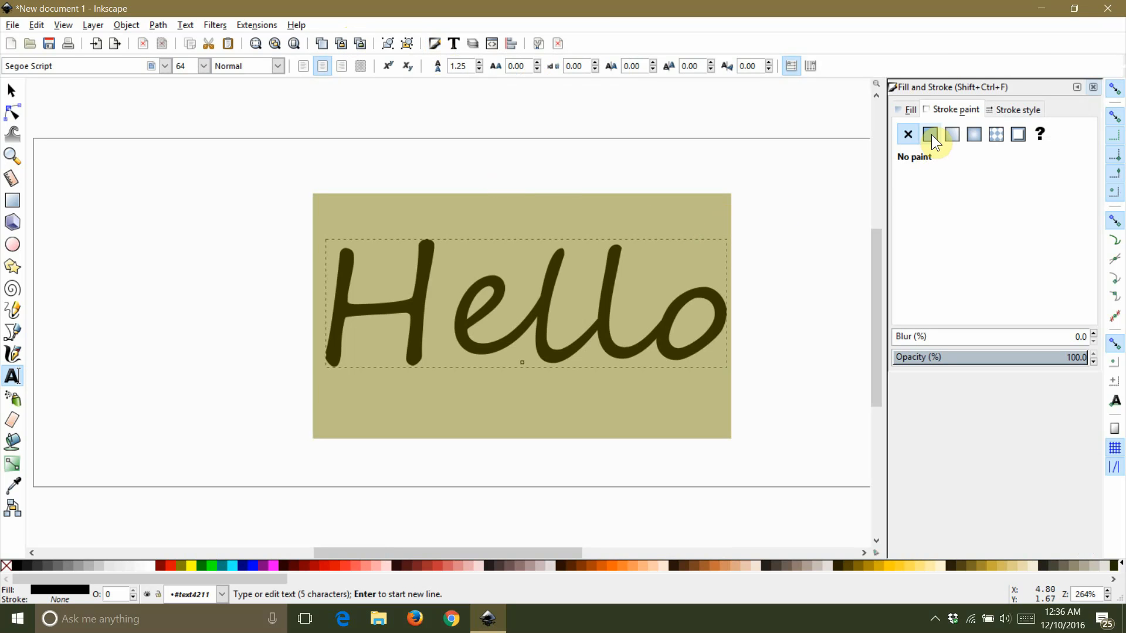
pyautogui.click(929, 134)
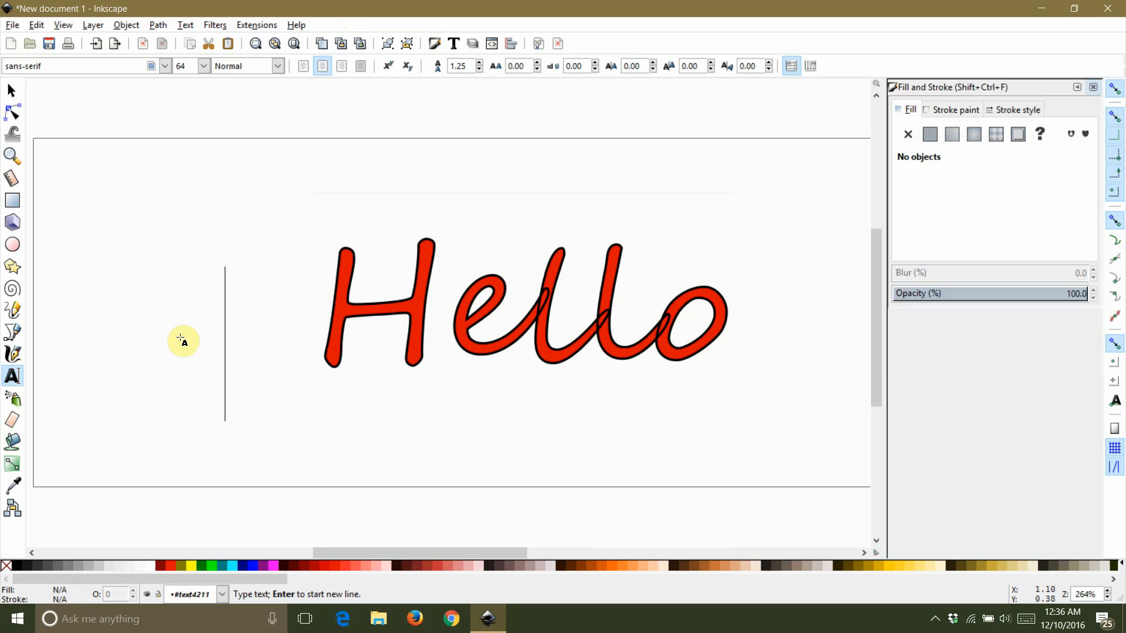
# - Select the Hello text with the Selector tool and apply Path > Combine
pyautogui.click(11, 90)
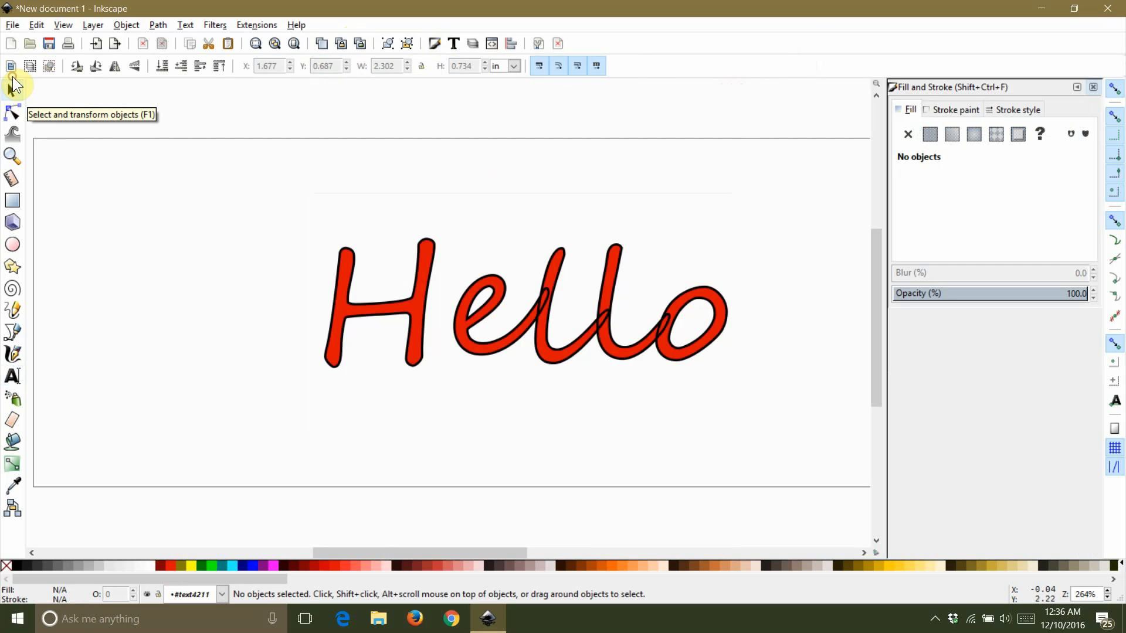
pyautogui.moveTo(566, 323)
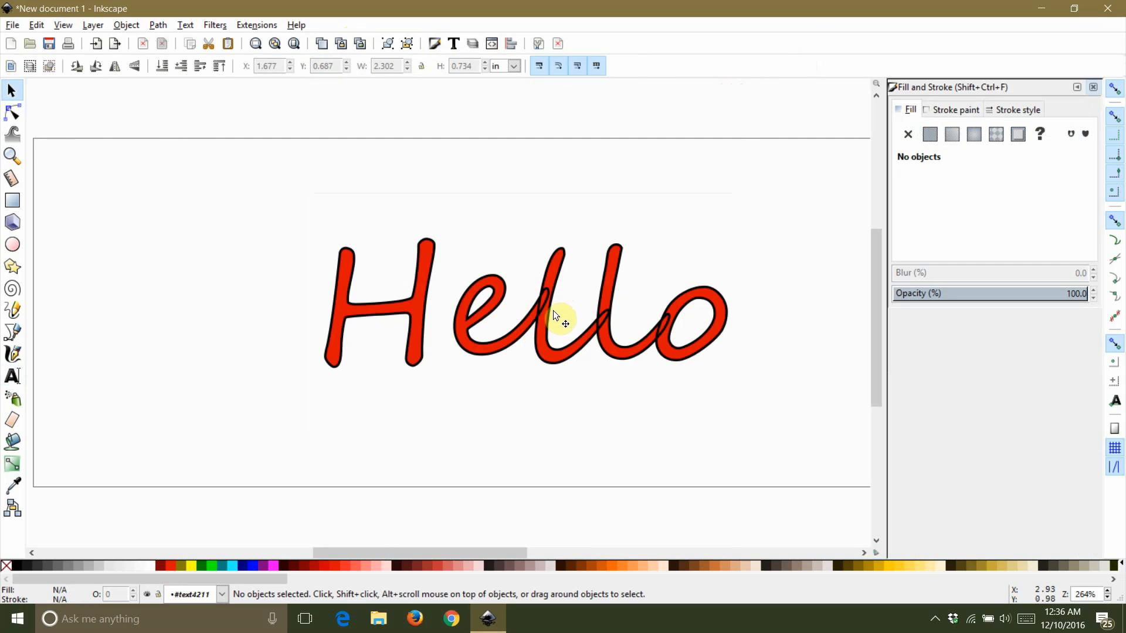
pyautogui.moveTo(617, 317)
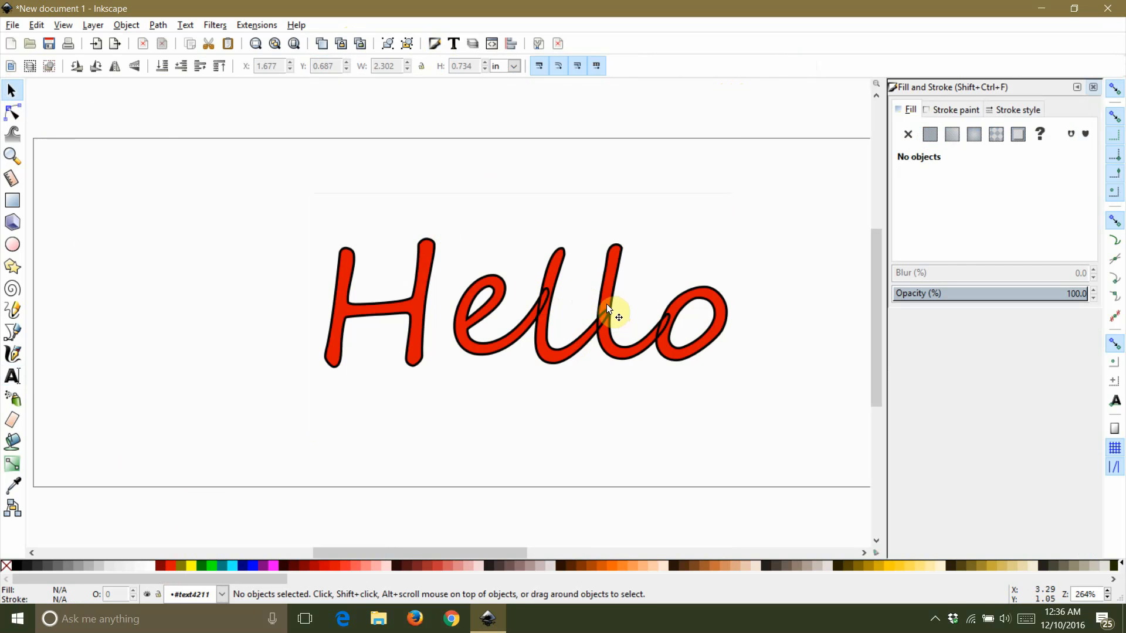
pyautogui.moveTo(656, 357)
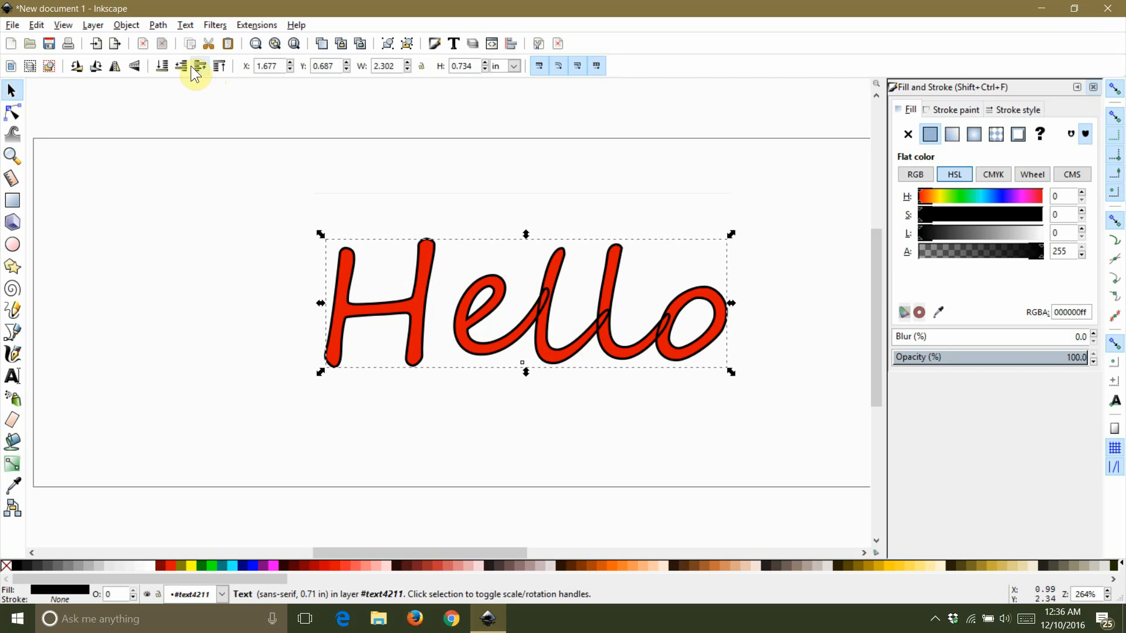
pyautogui.click(157, 24)
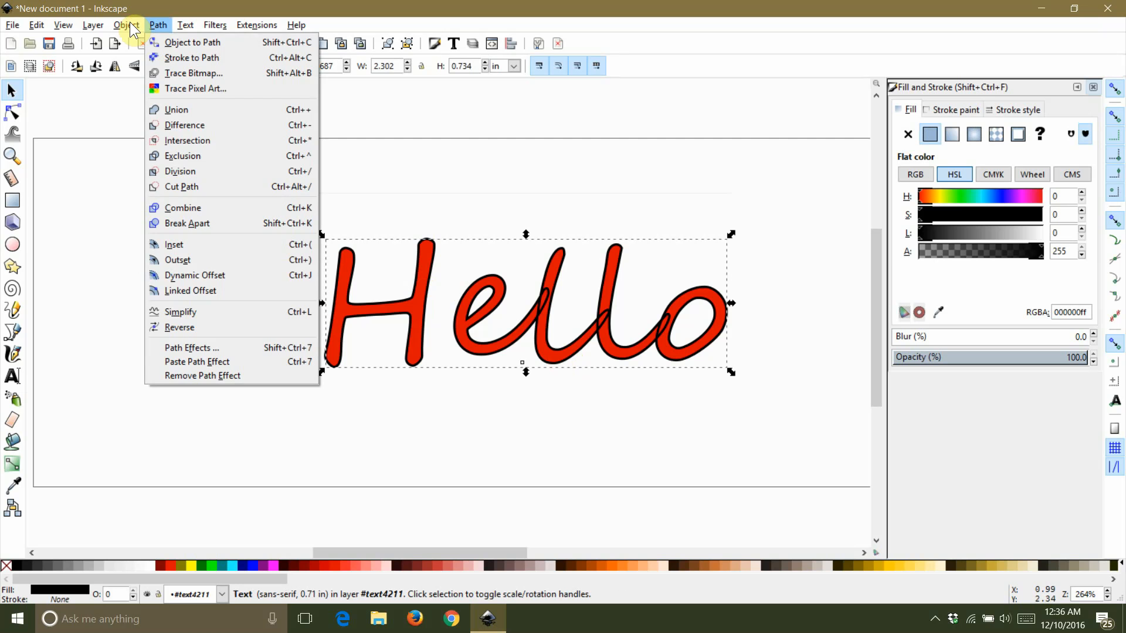
pyautogui.moveTo(182, 208)
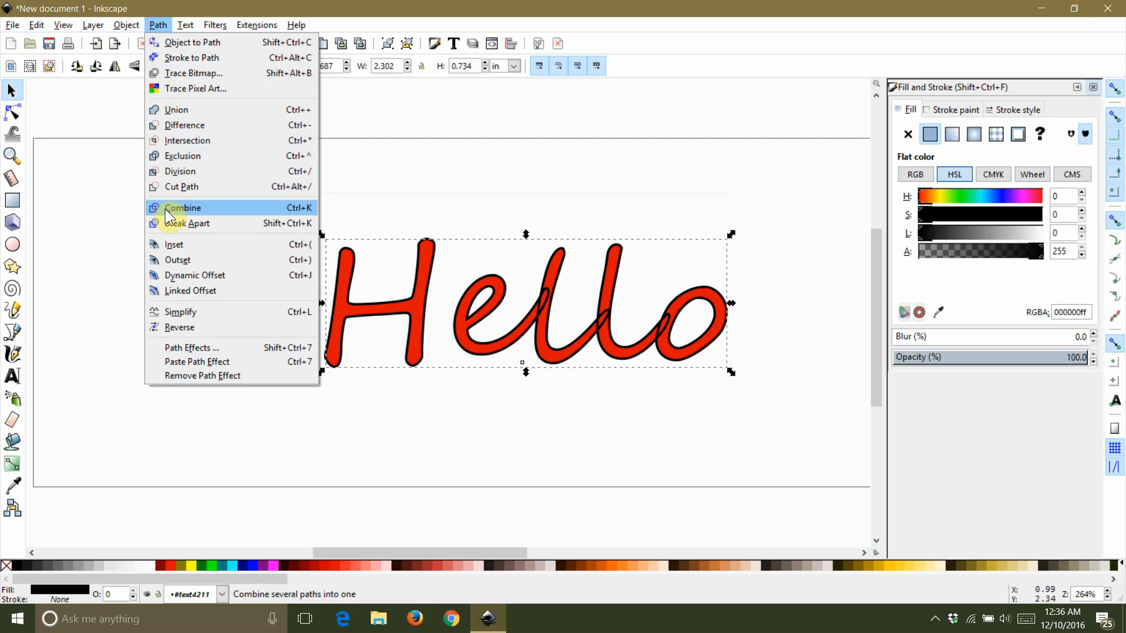
pyautogui.click(182, 208)
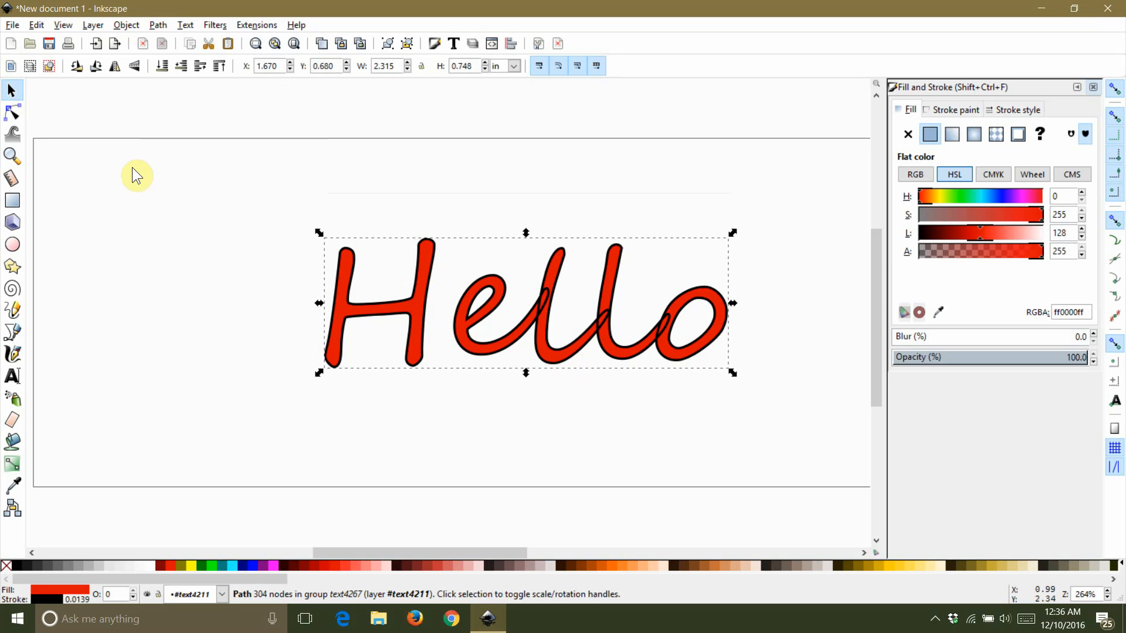
pyautogui.moveTo(535, 286)
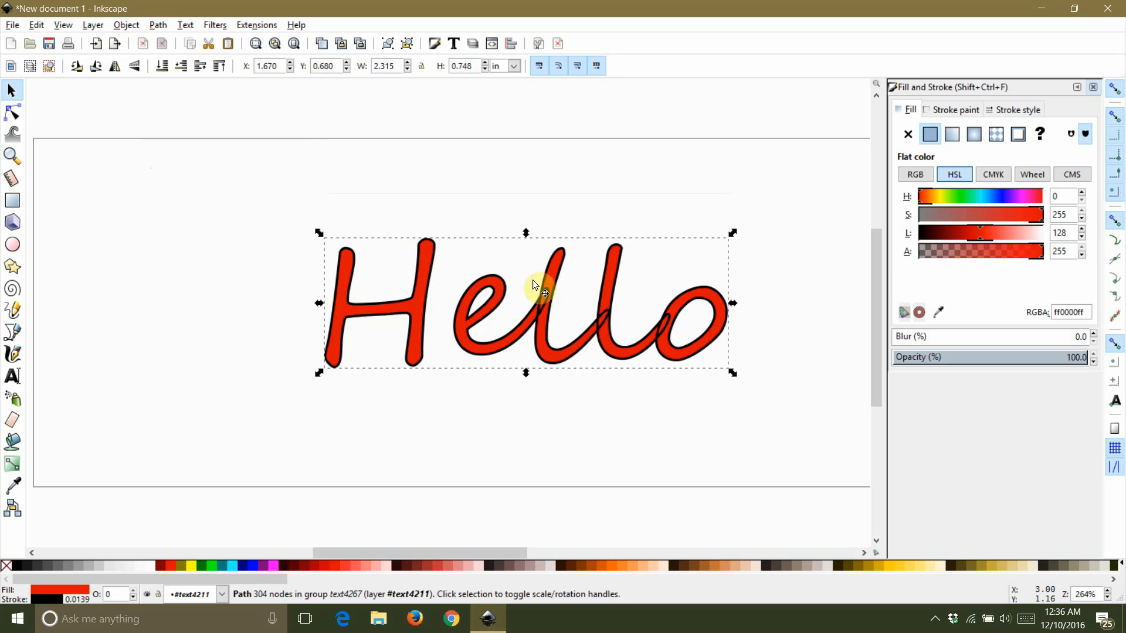
pyautogui.moveTo(614, 307)
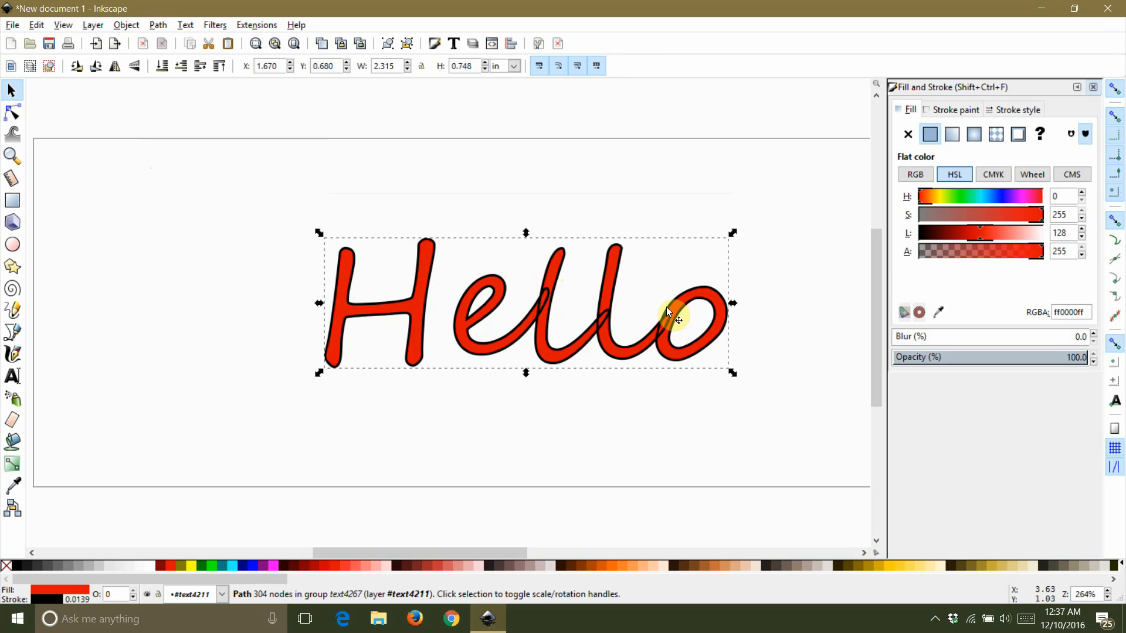
pyautogui.moveTo(247, 599)
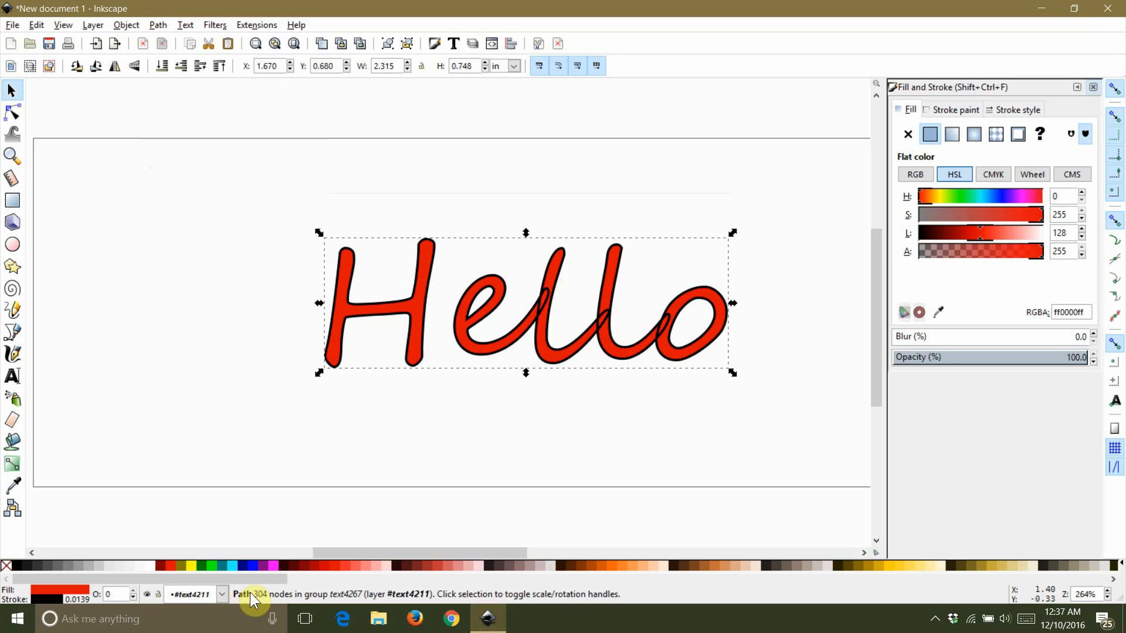
pyautogui.moveTo(312, 604)
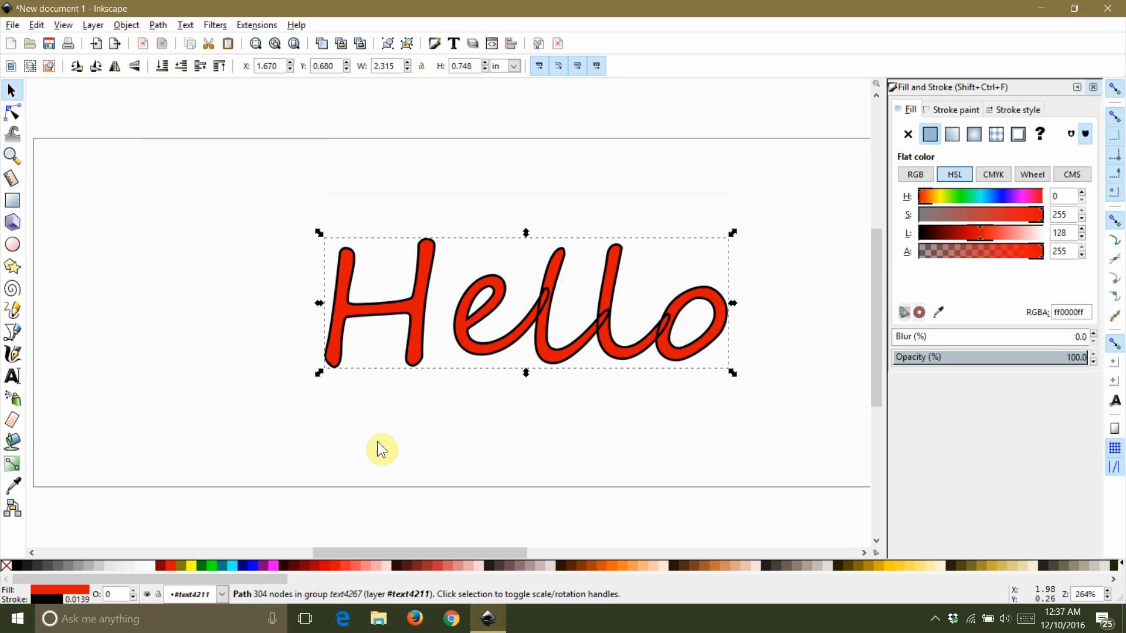
# - Ungroup the Hello lettering so it becomes a standalone red path, then reselect it
pyautogui.click(413, 348)
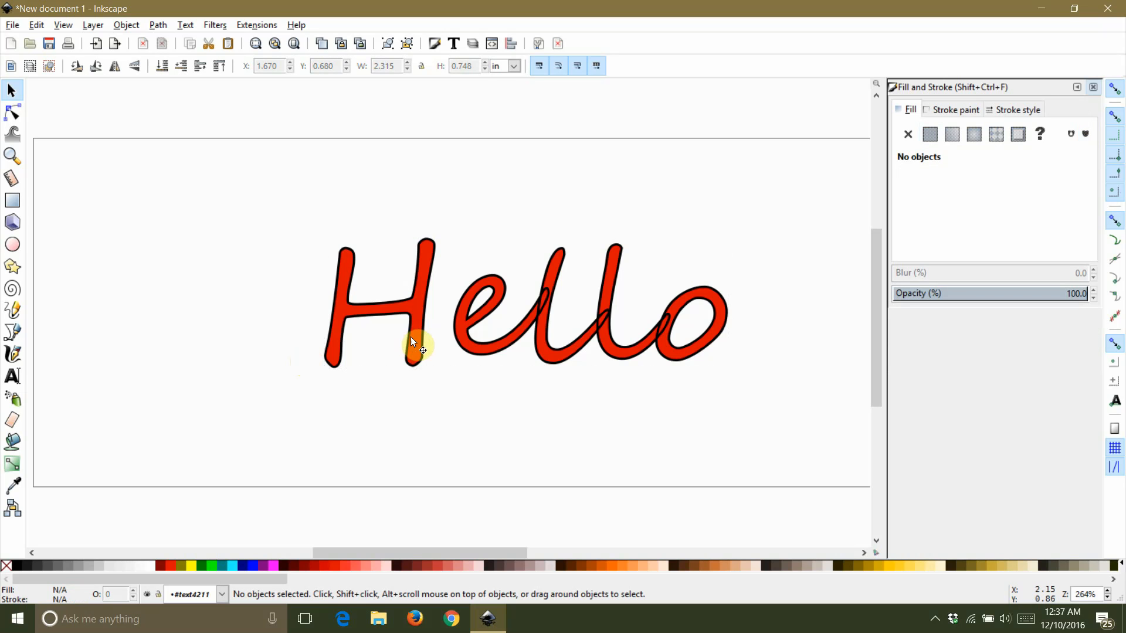
pyautogui.click(415, 347)
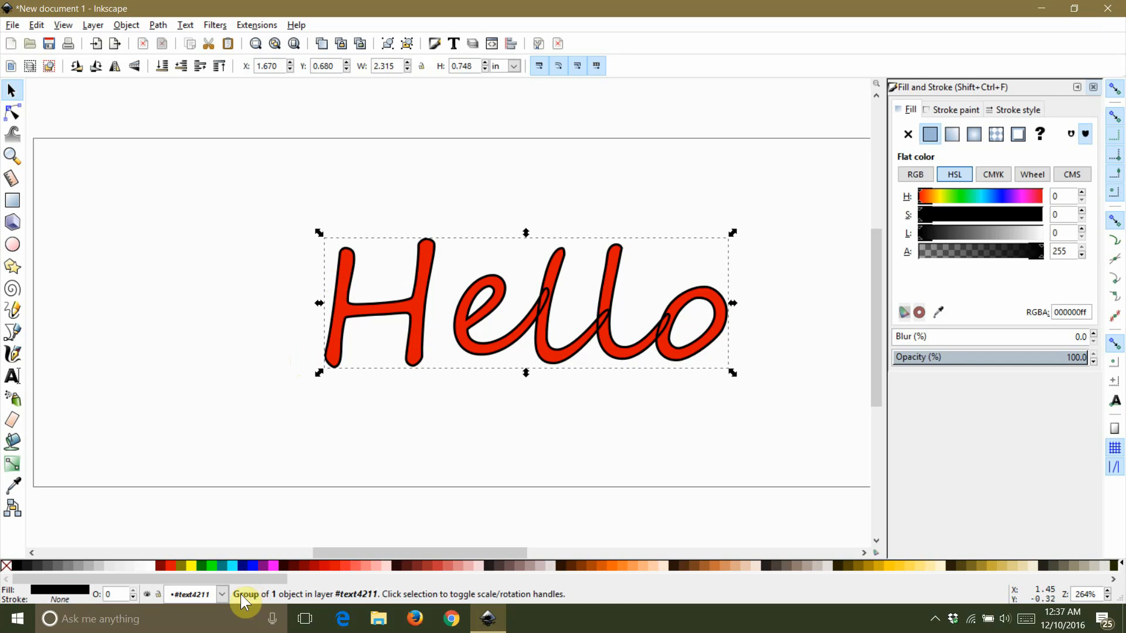
pyautogui.moveTo(281, 246)
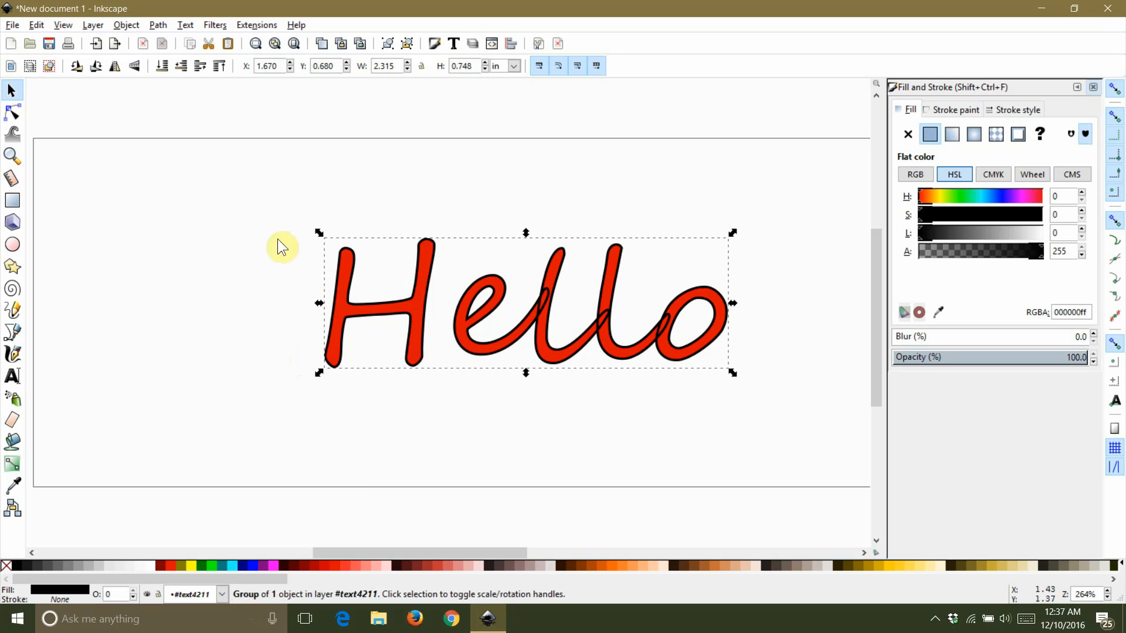
pyautogui.moveTo(352, 298)
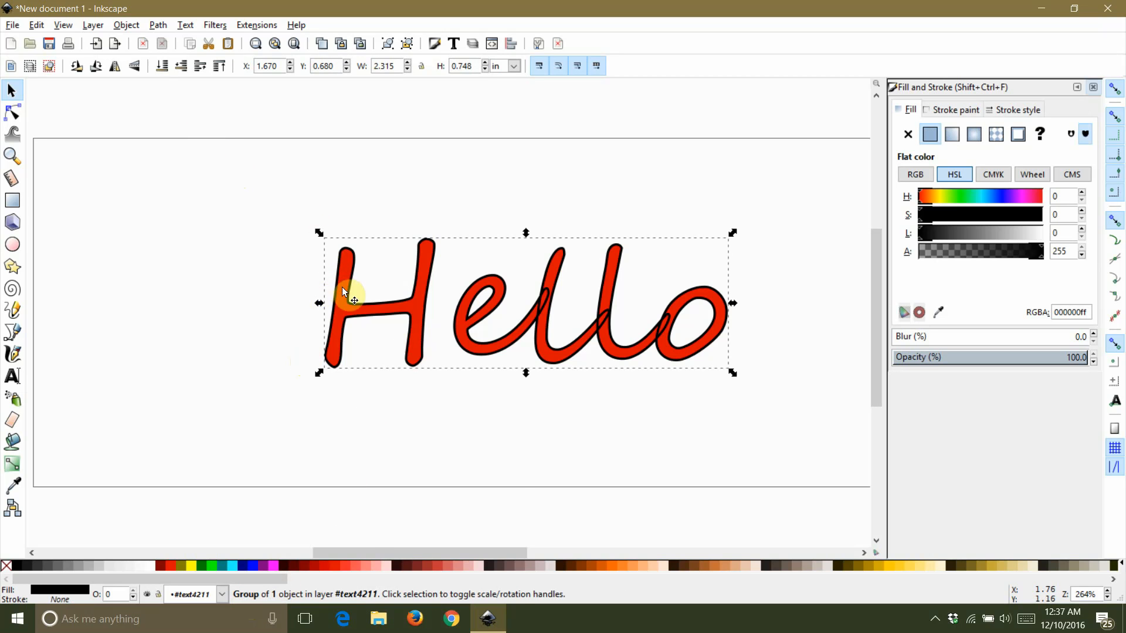
pyautogui.rightClick(351, 298)
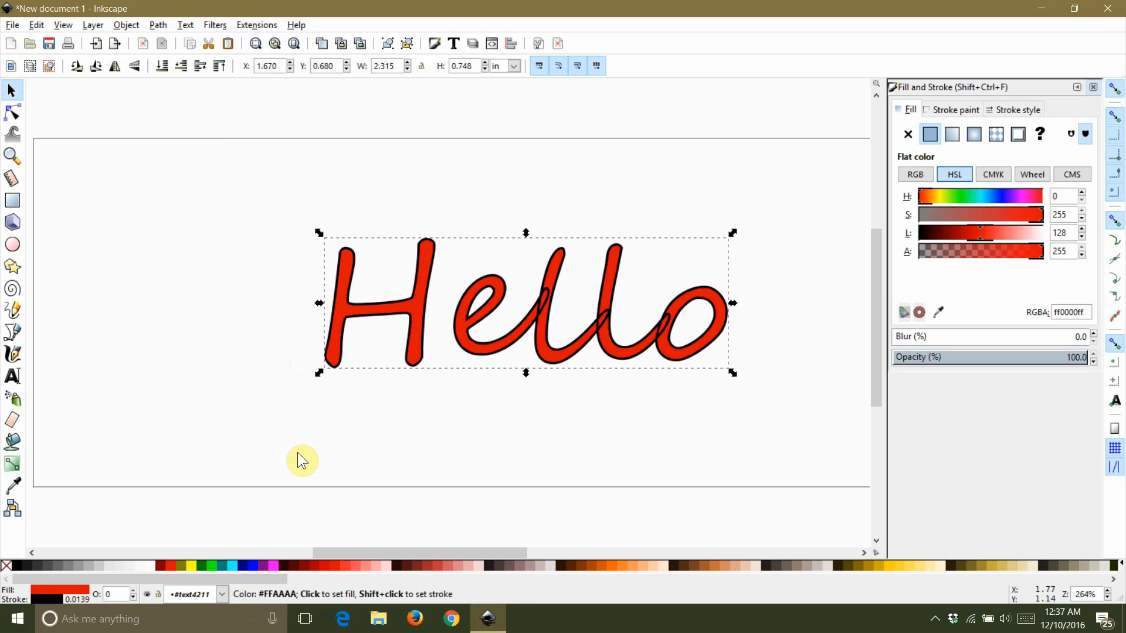
pyautogui.click(415, 359)
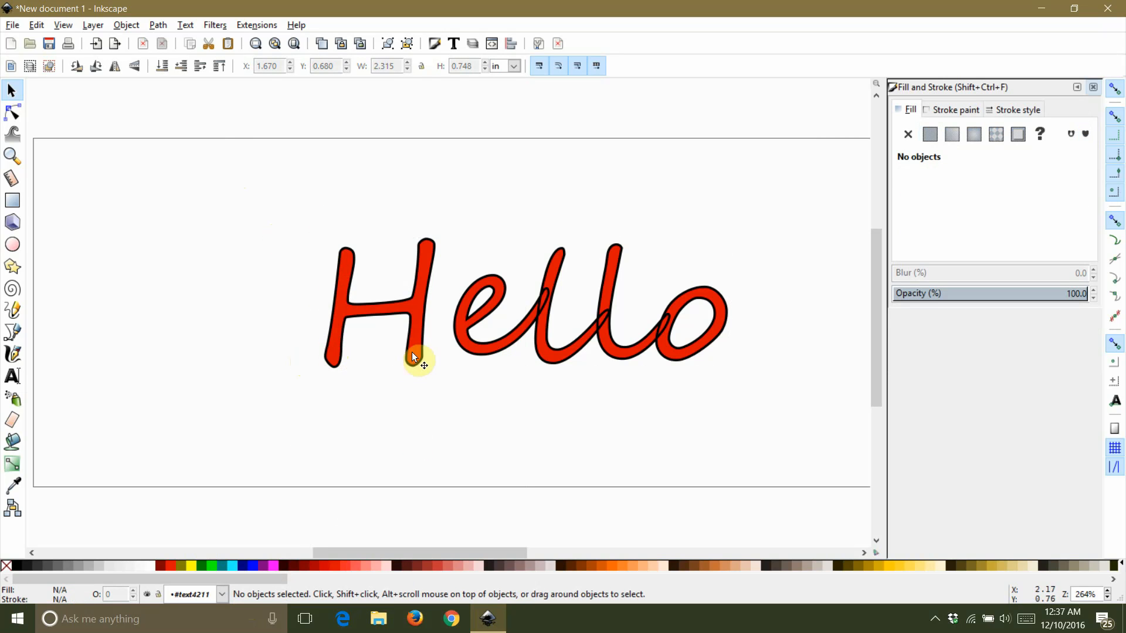
pyautogui.click(412, 357)
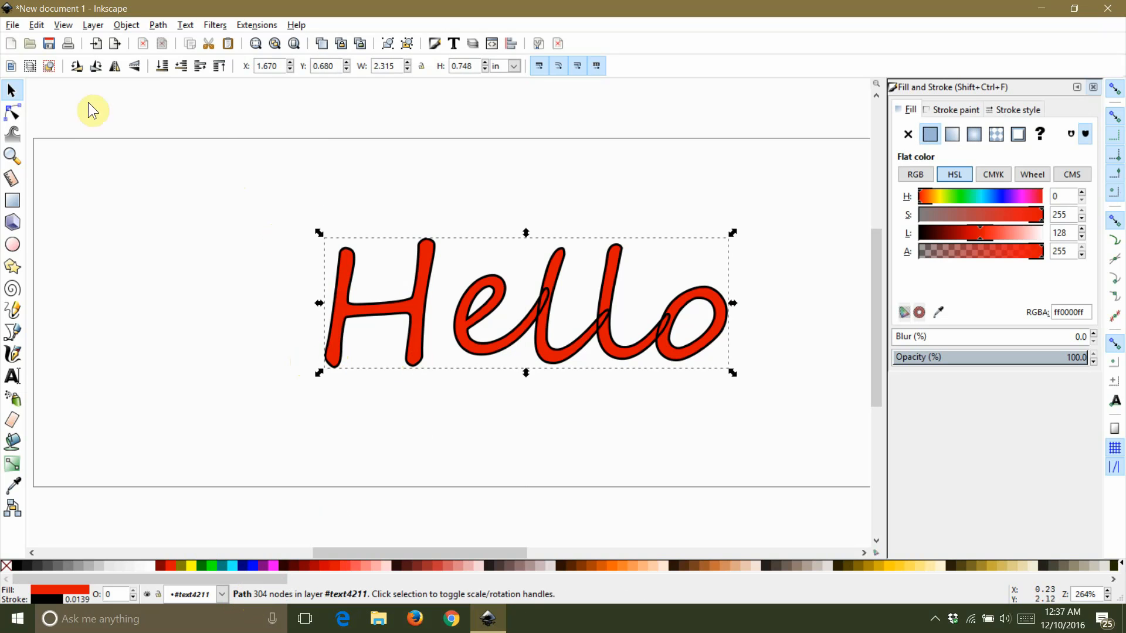
# - Fuse the Hello letters with Path > Union, removing the black outline
pyautogui.click(158, 25)
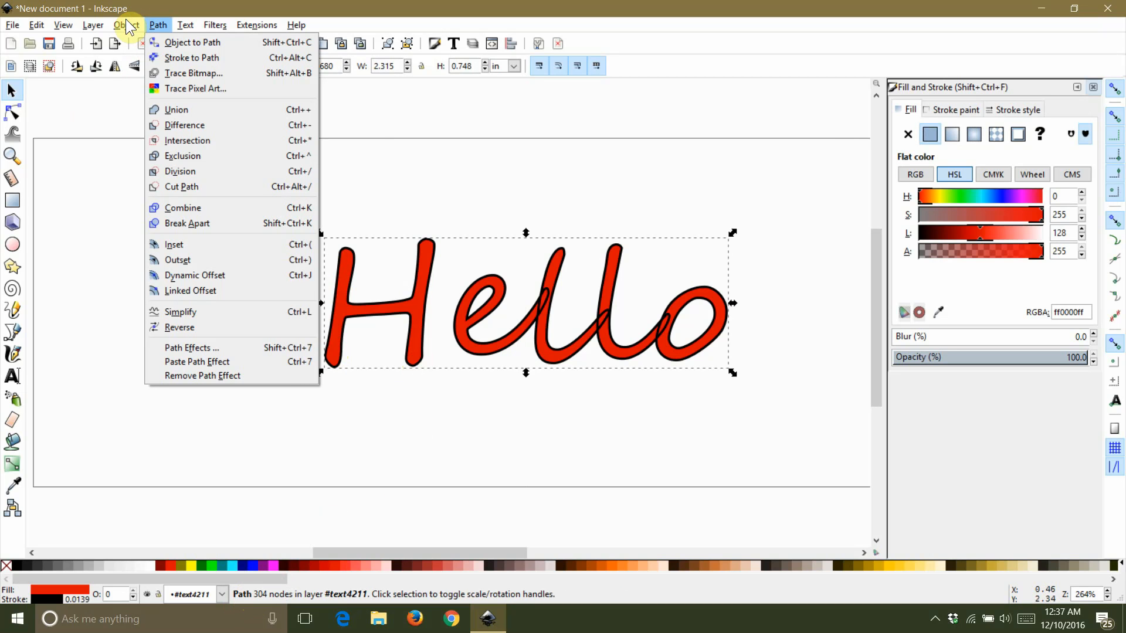
pyautogui.moveTo(176, 109)
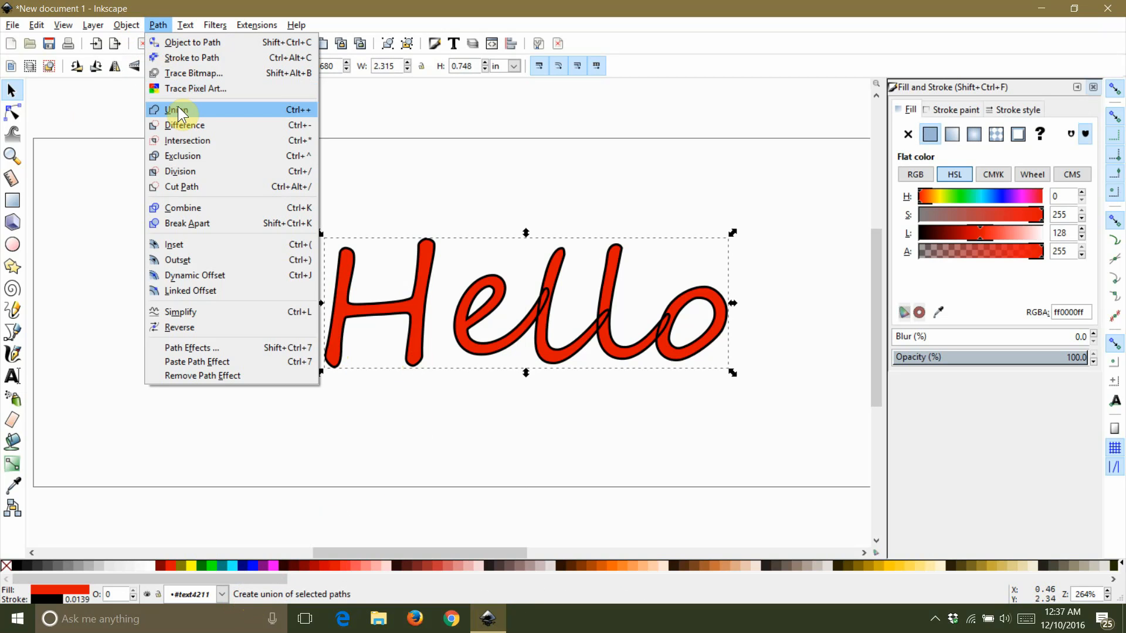
pyautogui.click(175, 110)
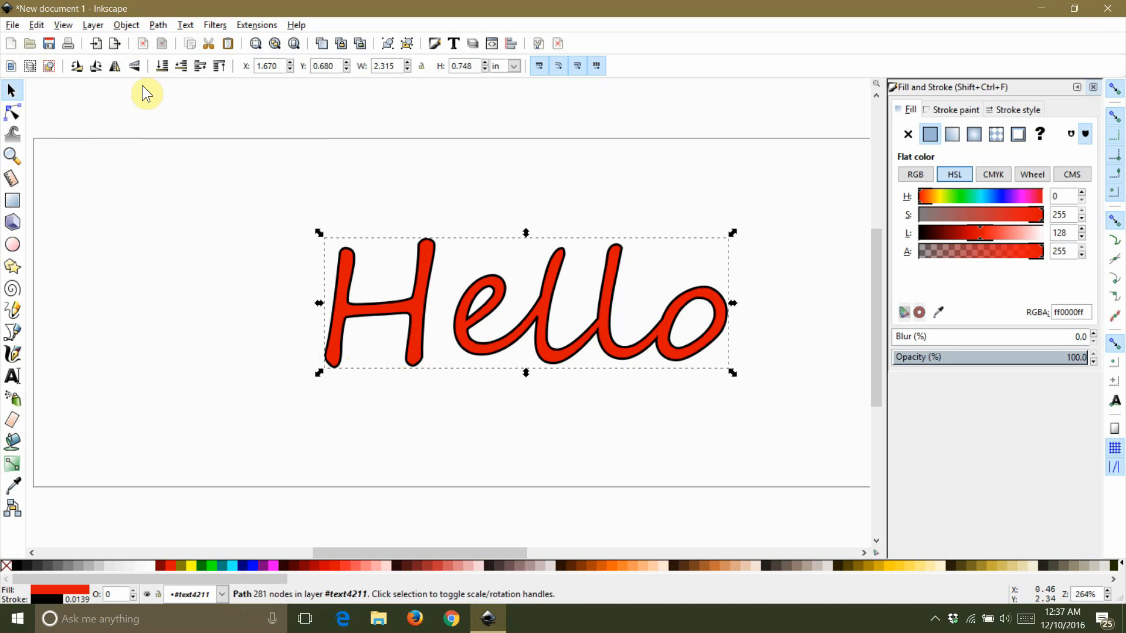
pyautogui.moveTo(352, 202)
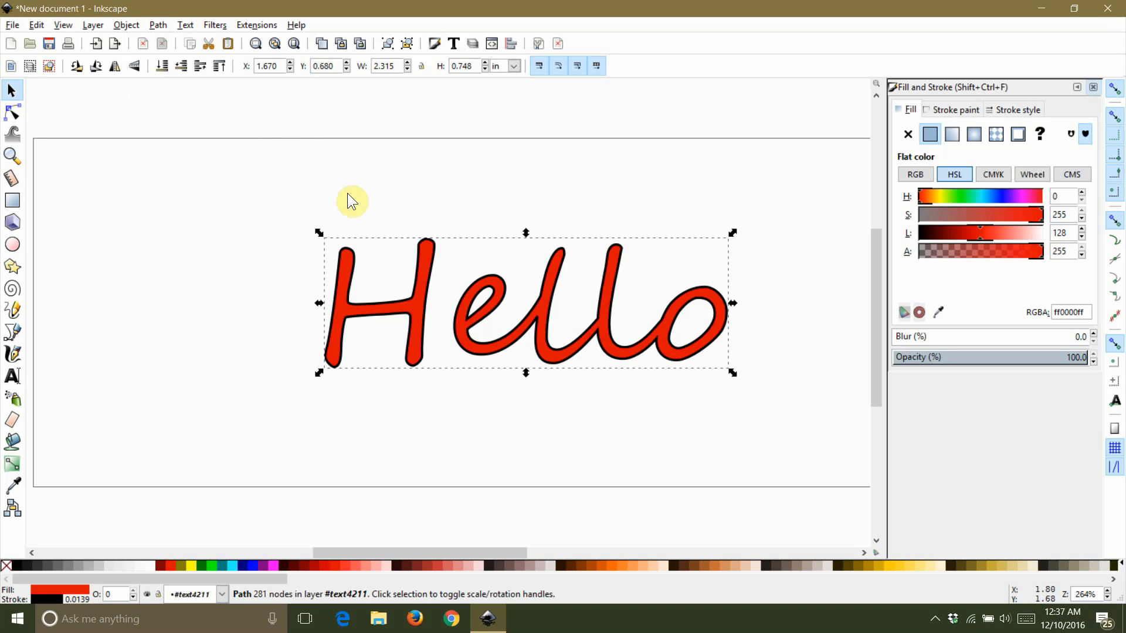
pyautogui.click(420, 316)
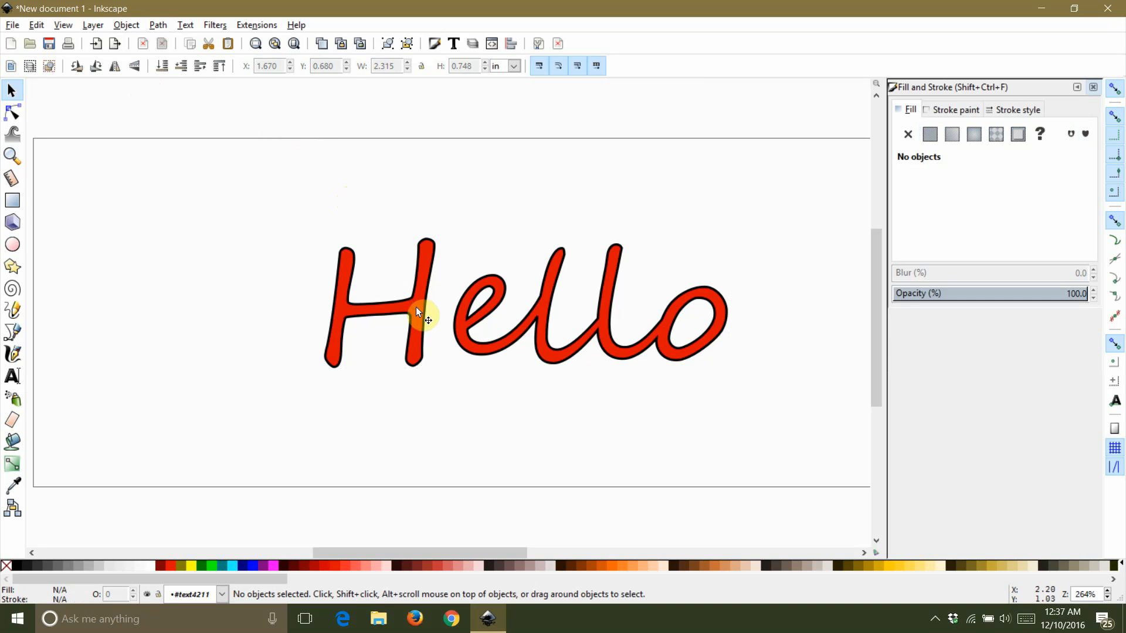
pyautogui.click(423, 320)
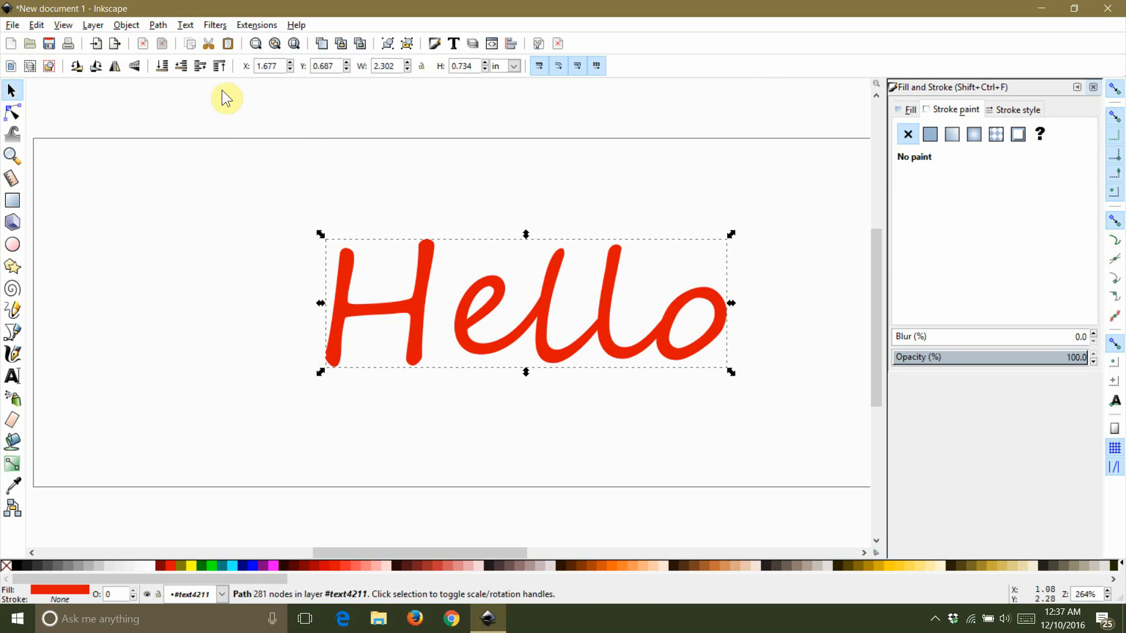
# - Duplicate Hello in black, select both shapes, and center them with Align and Distribute
pyautogui.click(36, 24)
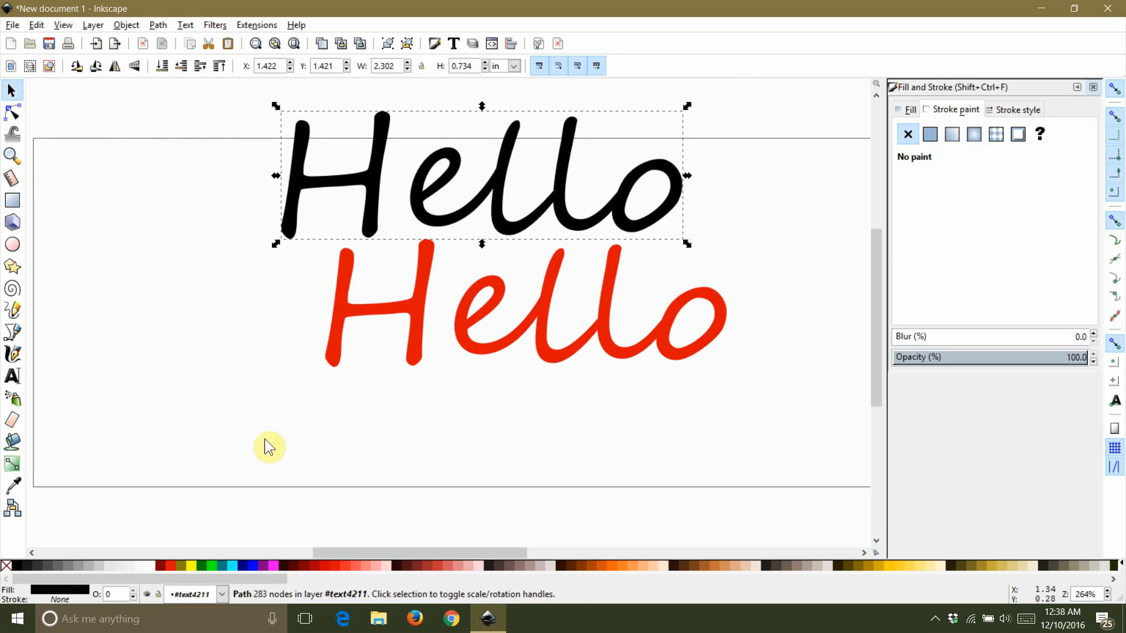
pyautogui.click(352, 319)
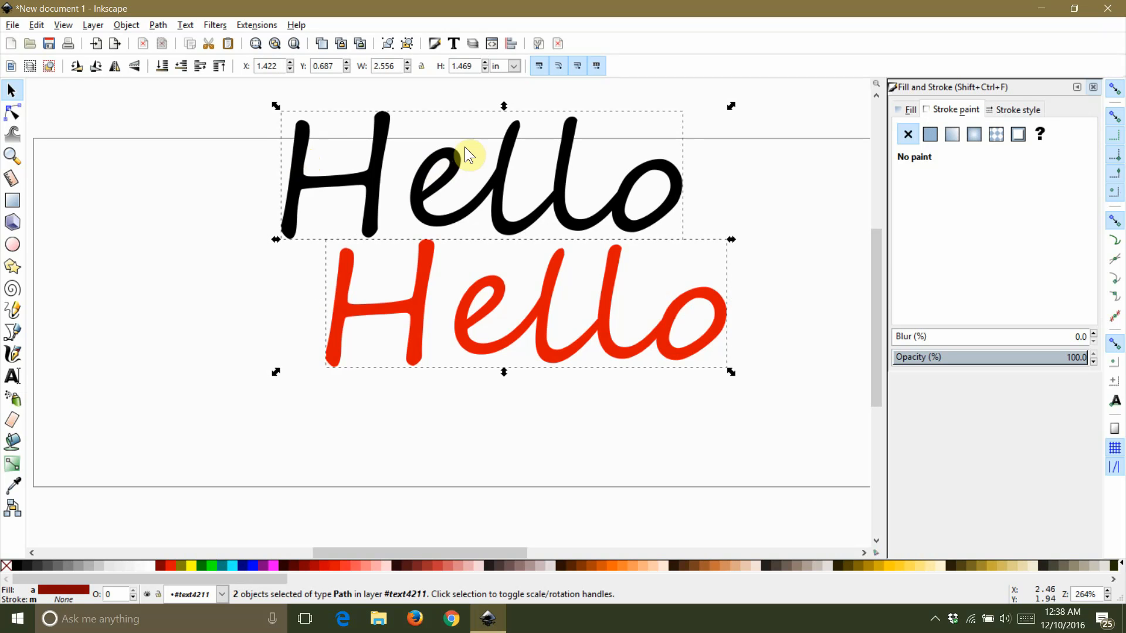
pyautogui.click(509, 44)
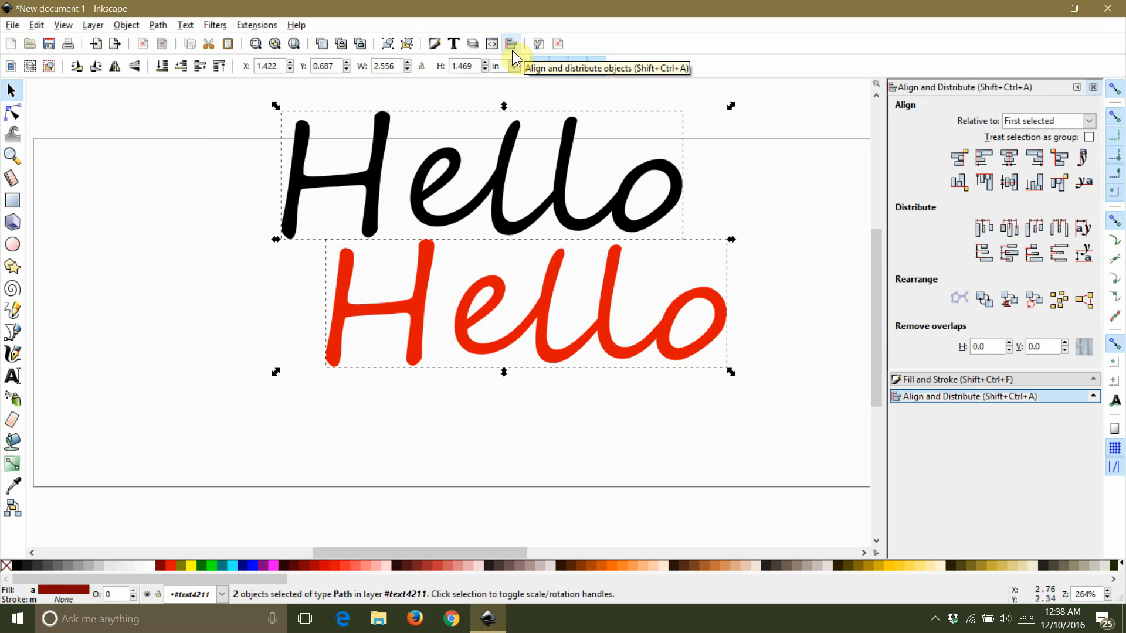
pyautogui.click(1009, 158)
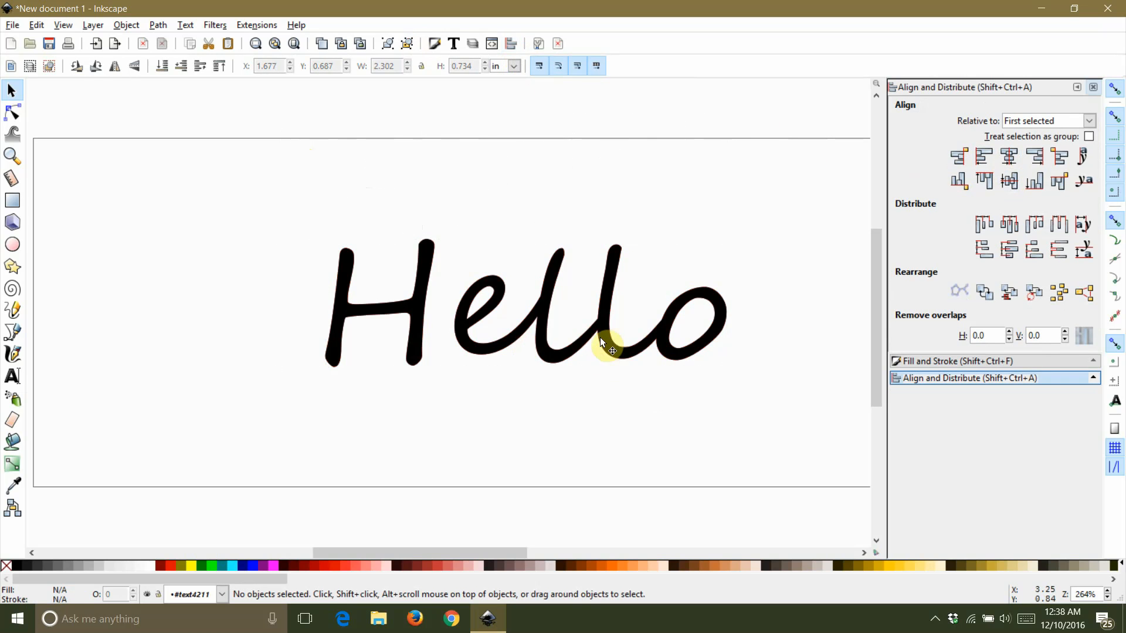
# - Give the black Hello copy a thick dynamic offset outline, then convert it with Object to Path
pyautogui.click(611, 345)
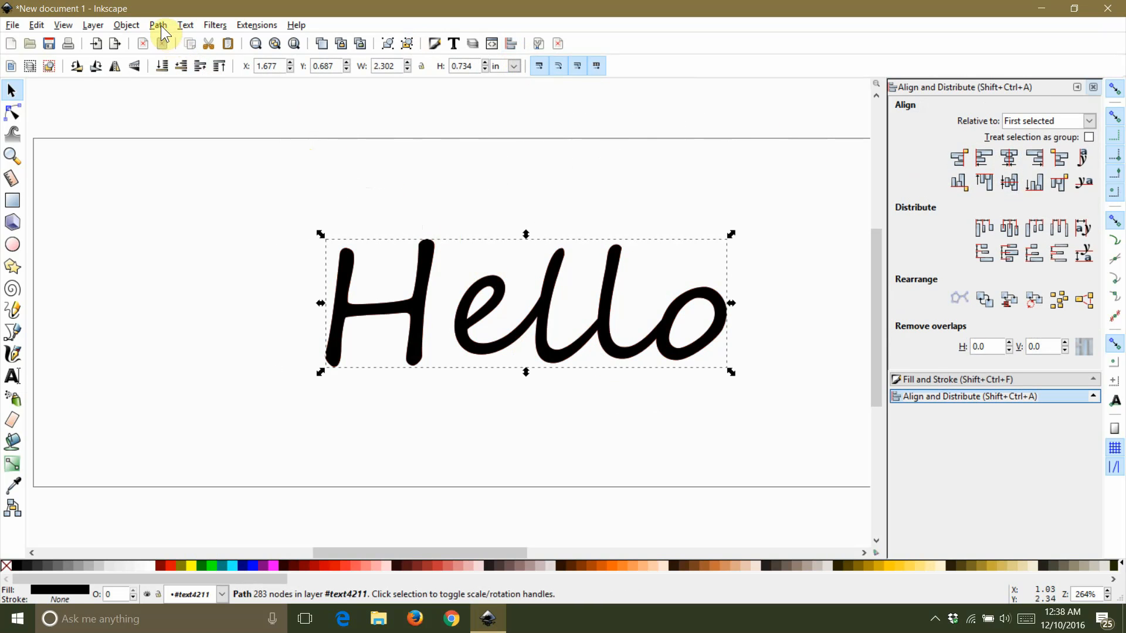
pyautogui.click(157, 25)
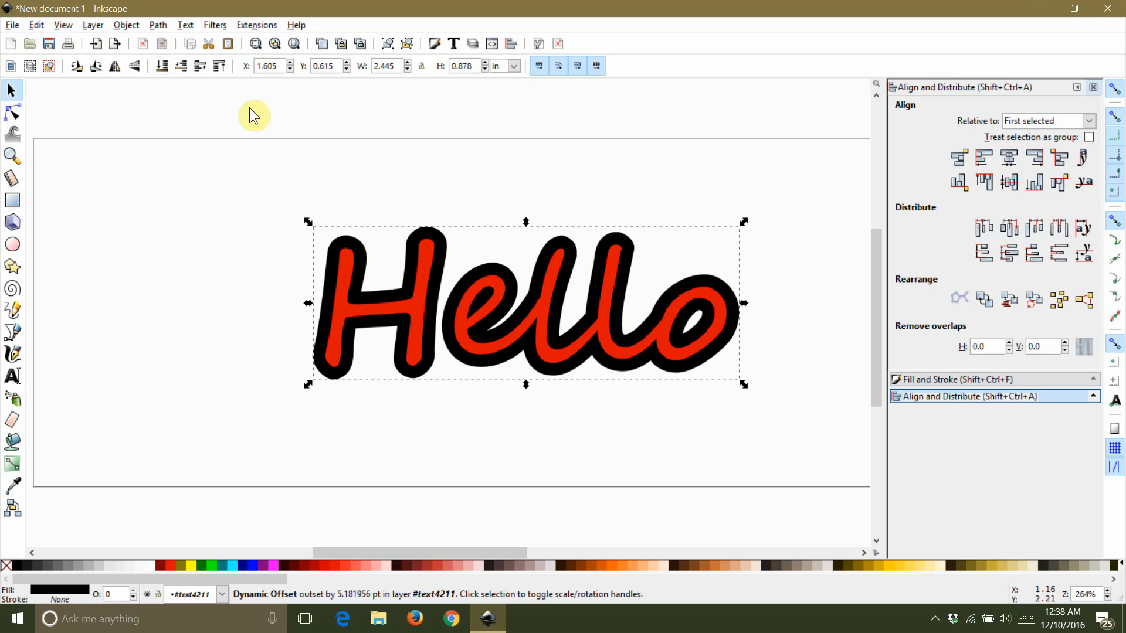
pyautogui.moveTo(575, 309)
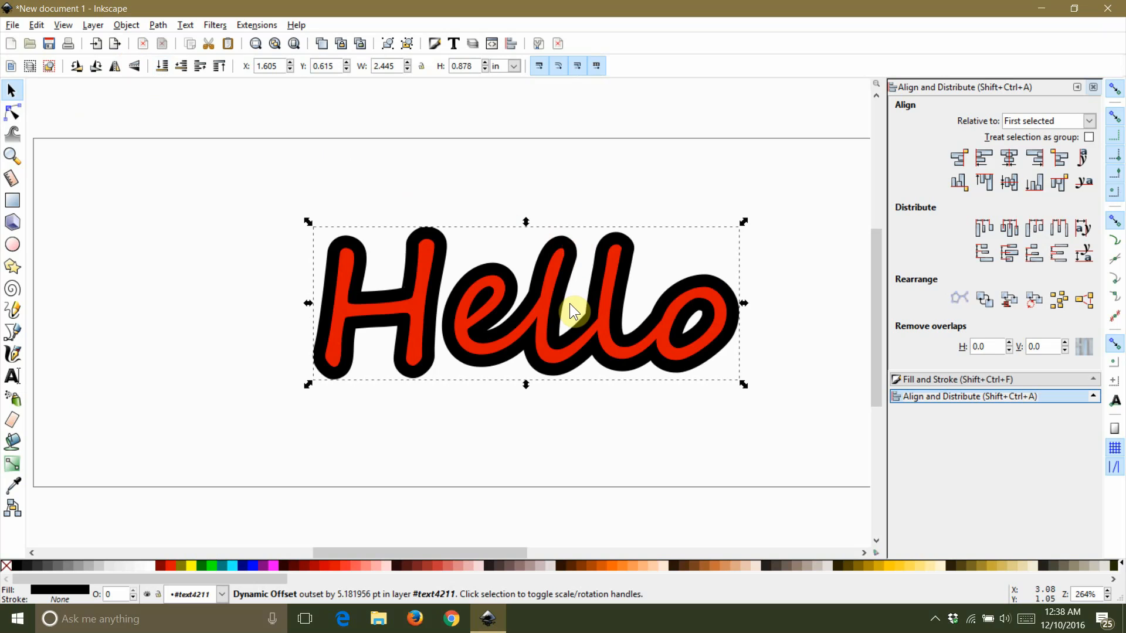
pyautogui.moveTo(581, 209)
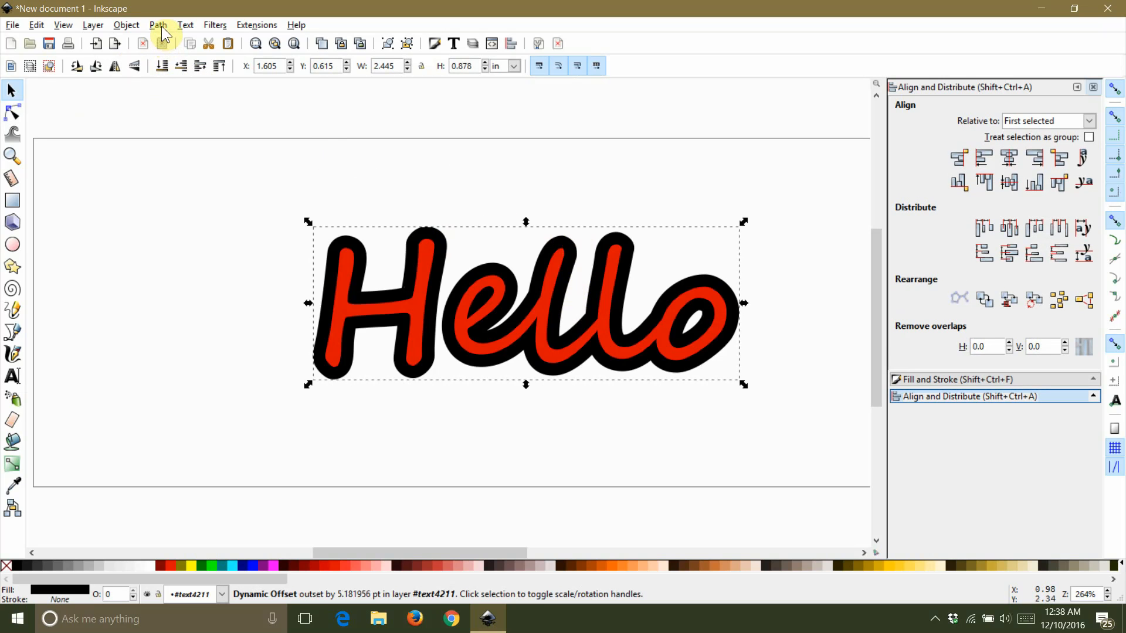
pyautogui.click(157, 24)
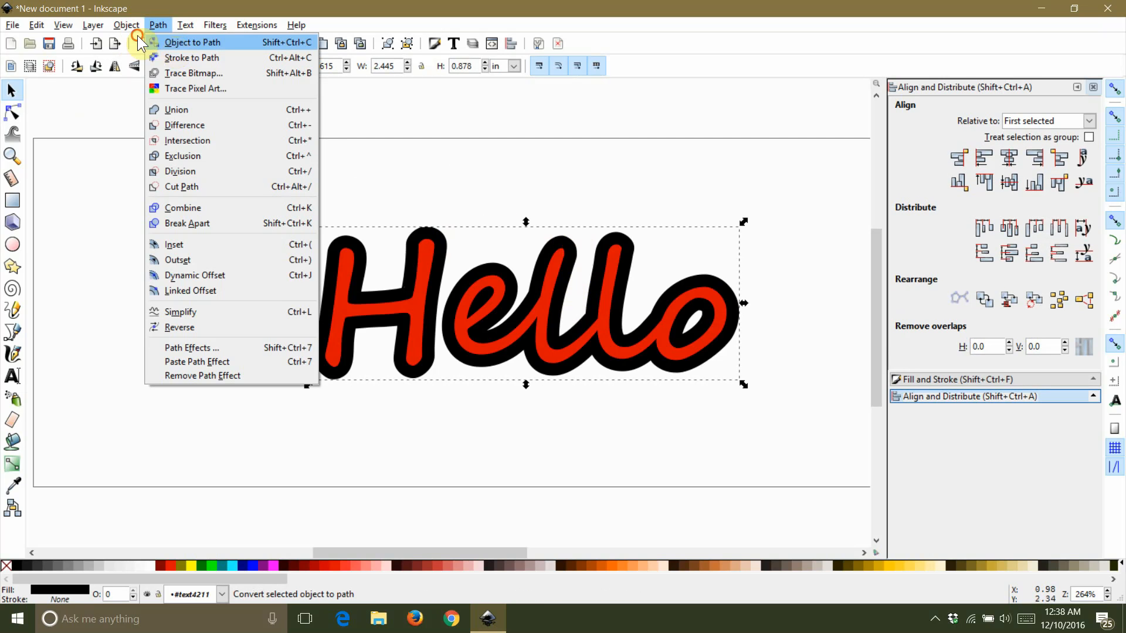
pyautogui.click(192, 41)
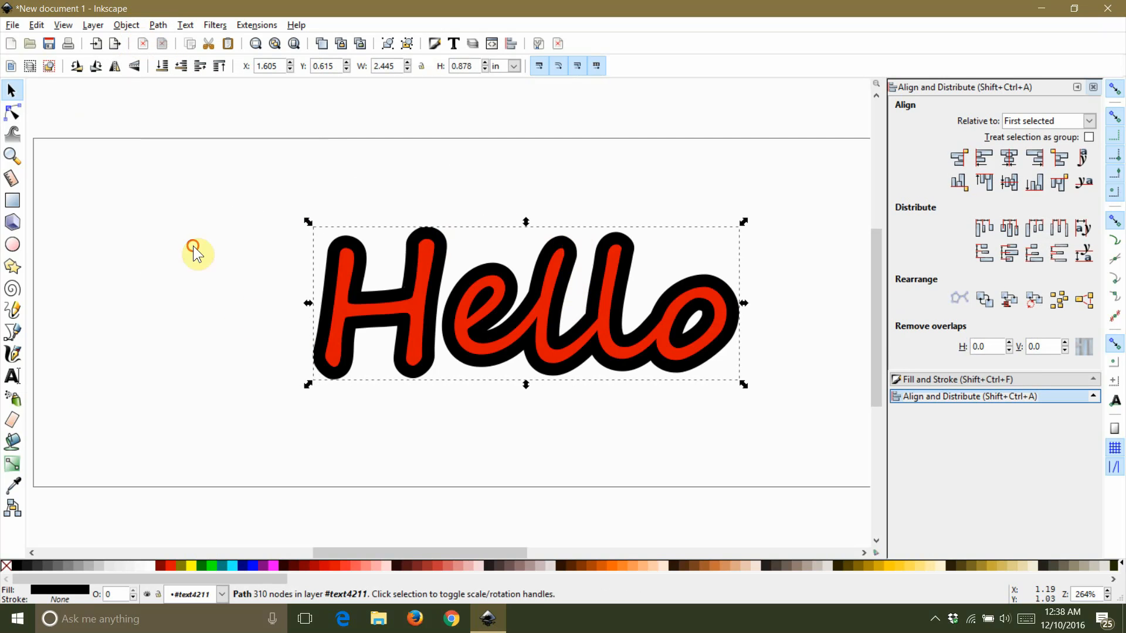